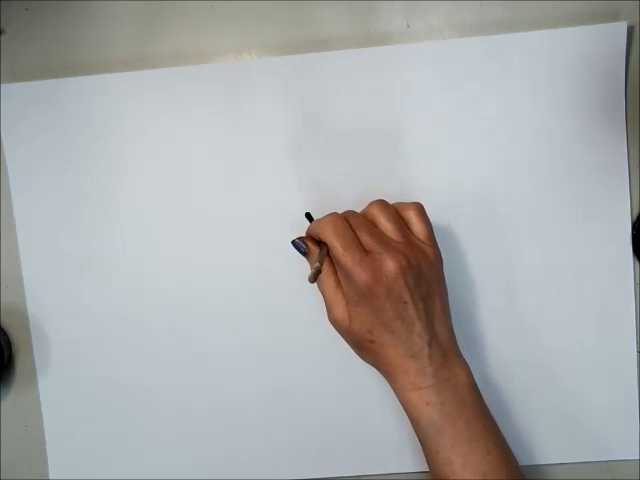
# Paint one black ink stroke diagonally from near the centre down toward the lower right.
pyautogui.moveTo(304, 212); pyautogui.dragTo(430, 360)
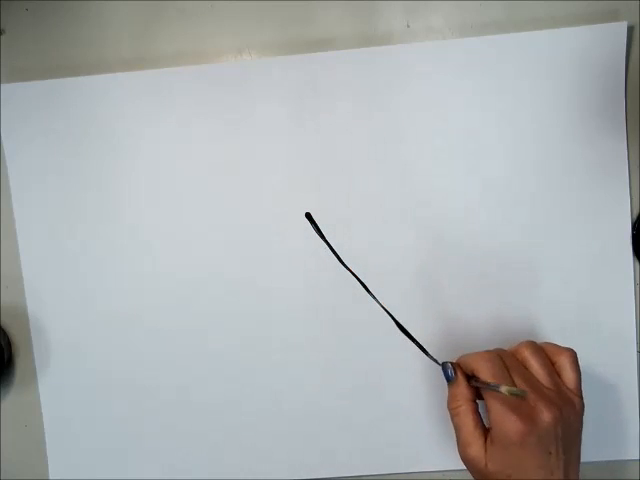